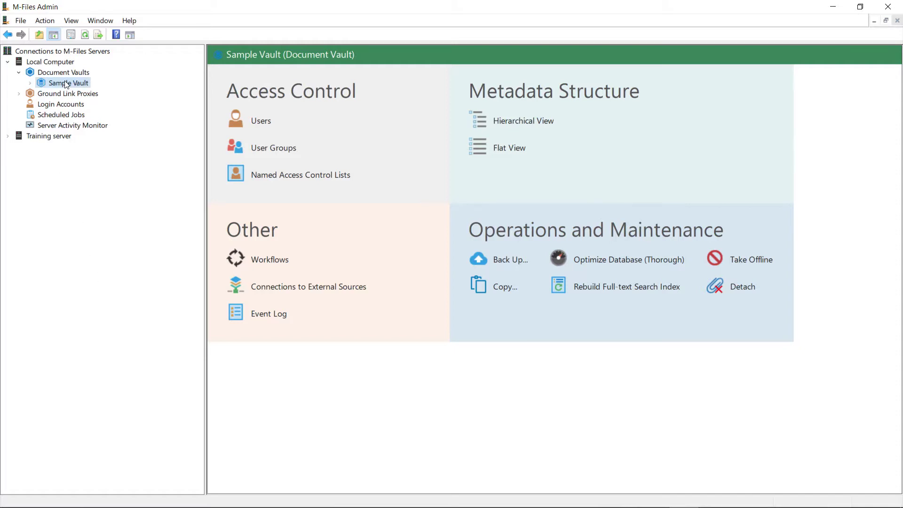
# Run a full backup of Sample Vault to the Desktop as 'My Vault.mfb'
pyautogui.rightClick(69, 83)
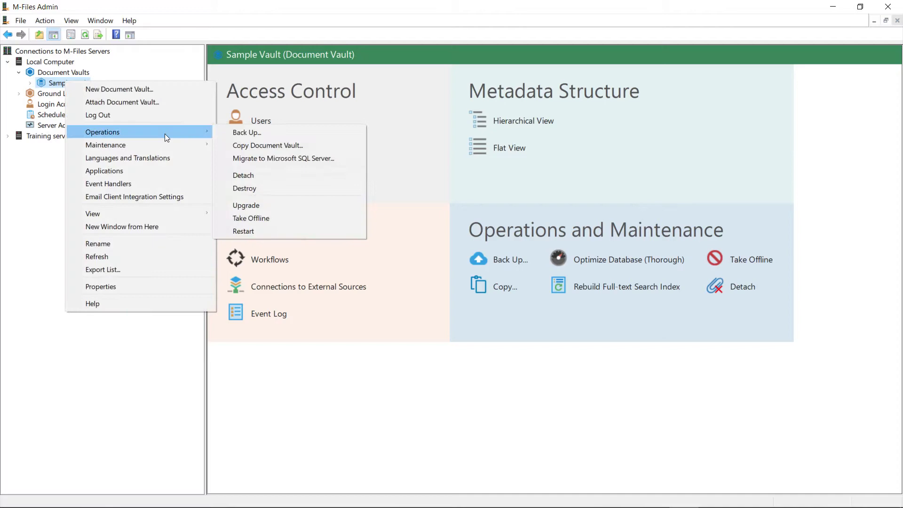
pyautogui.click(246, 133)
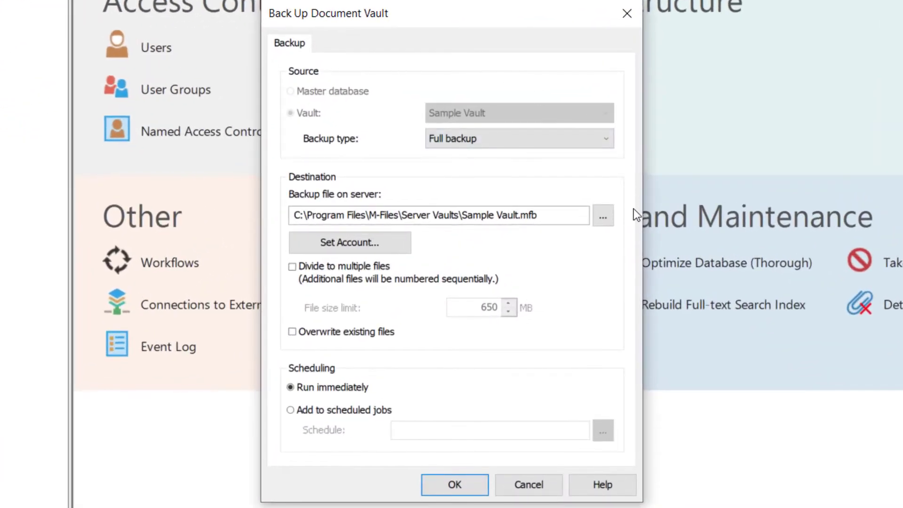
pyautogui.click(604, 216)
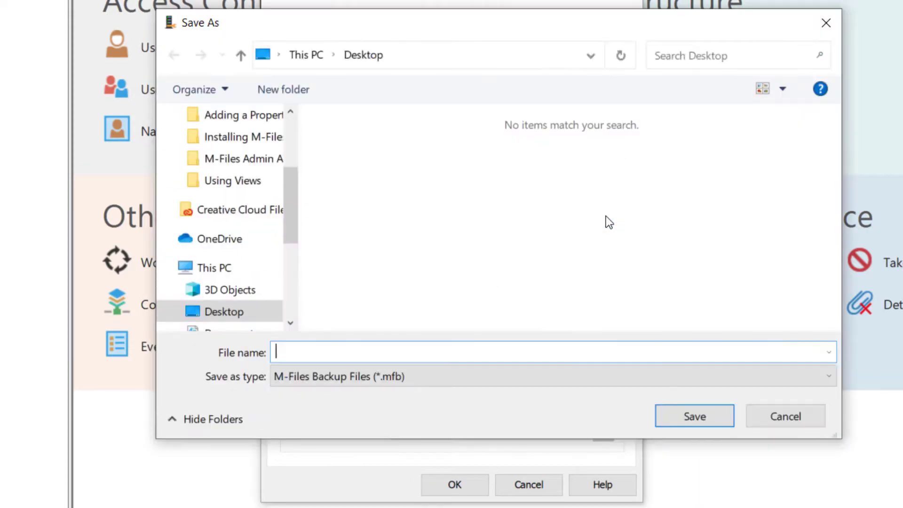
pyautogui.write('My Vault')
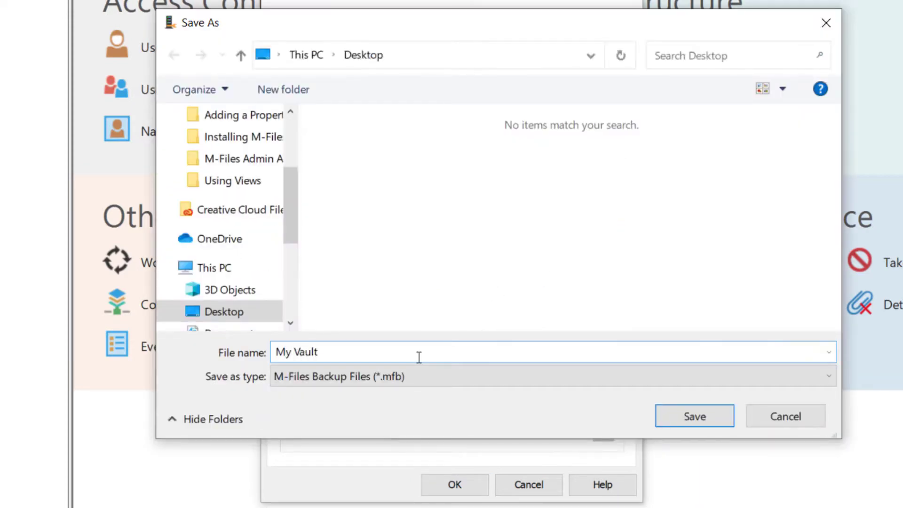
pyautogui.click(694, 416)
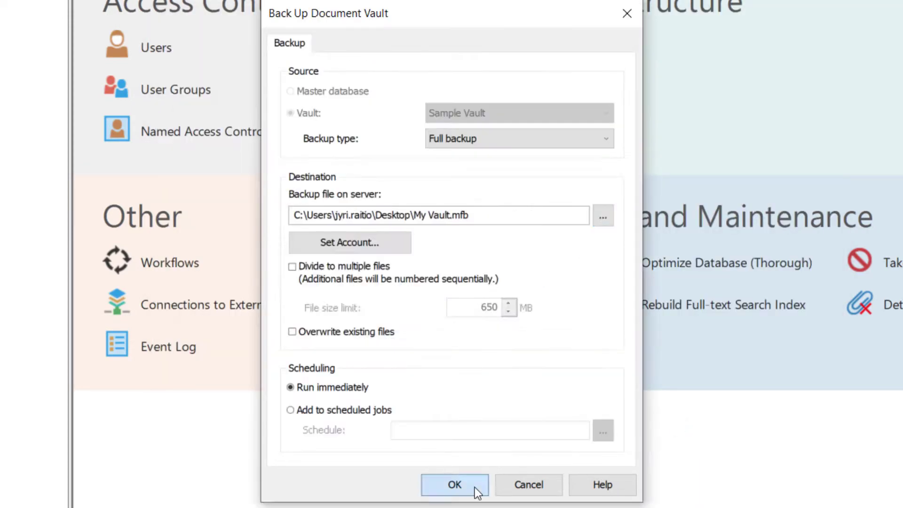
pyautogui.click(454, 484)
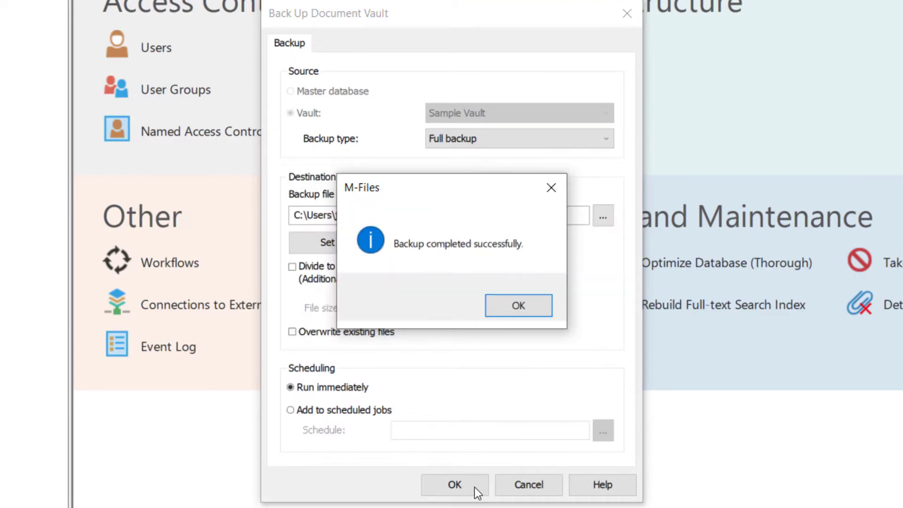
pyautogui.click(518, 305)
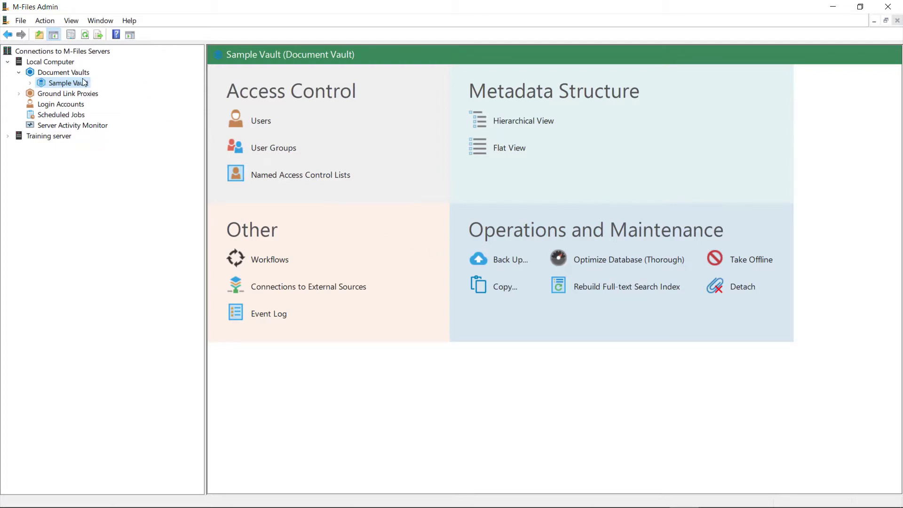
# Set up a restore from My Vault.mfb as a different vault with a new identity
pyautogui.click(63, 72)
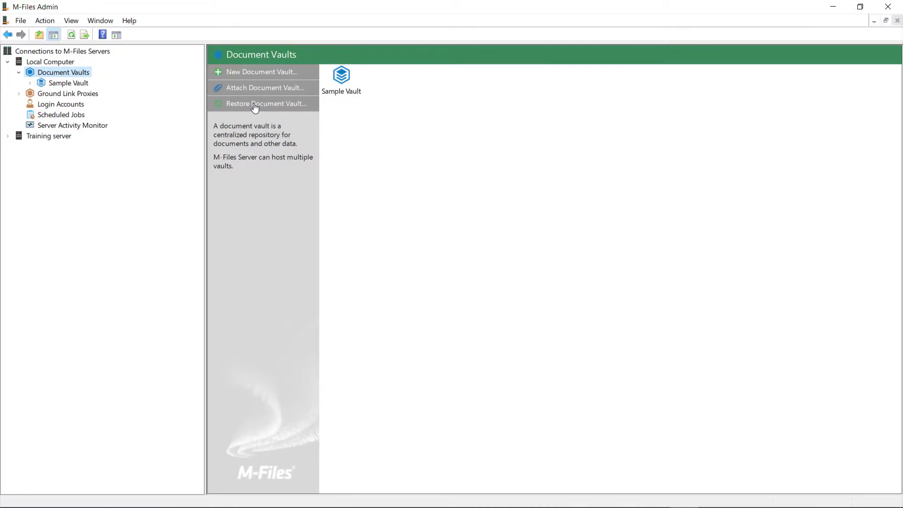
pyautogui.click(265, 104)
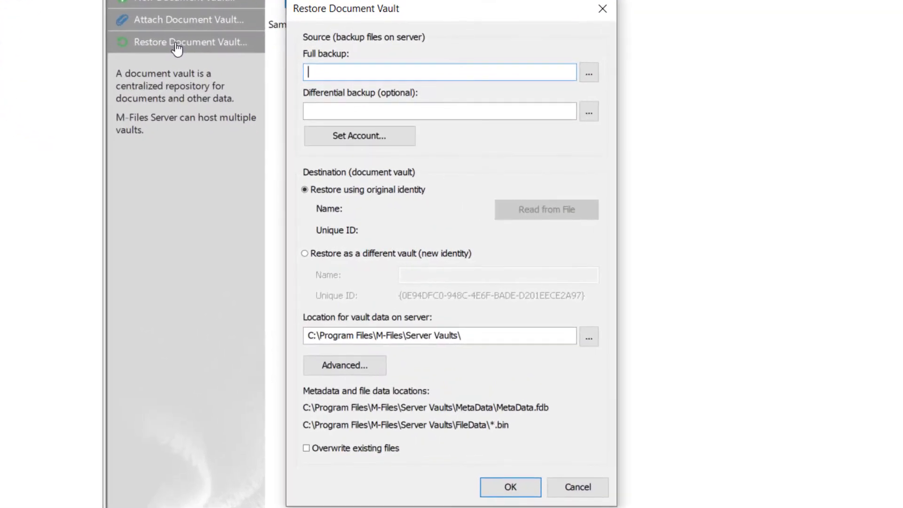
pyautogui.click(589, 71)
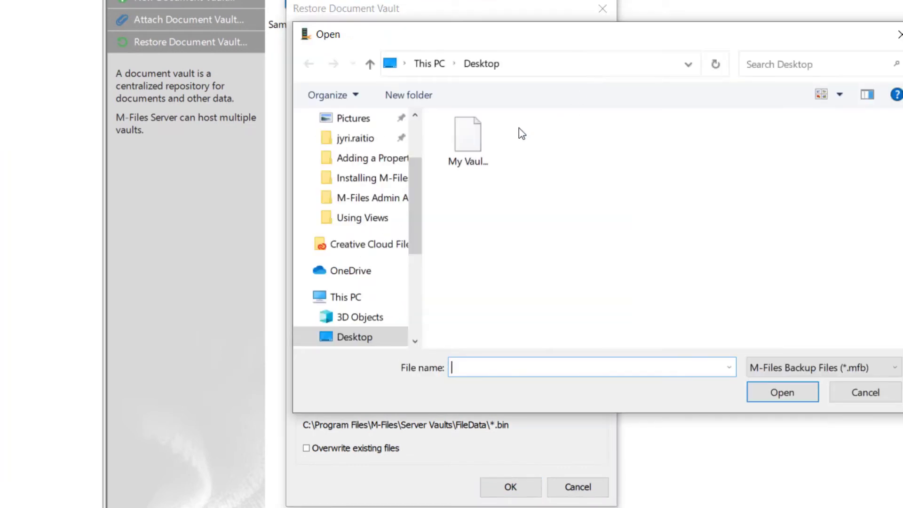
pyautogui.click(782, 392)
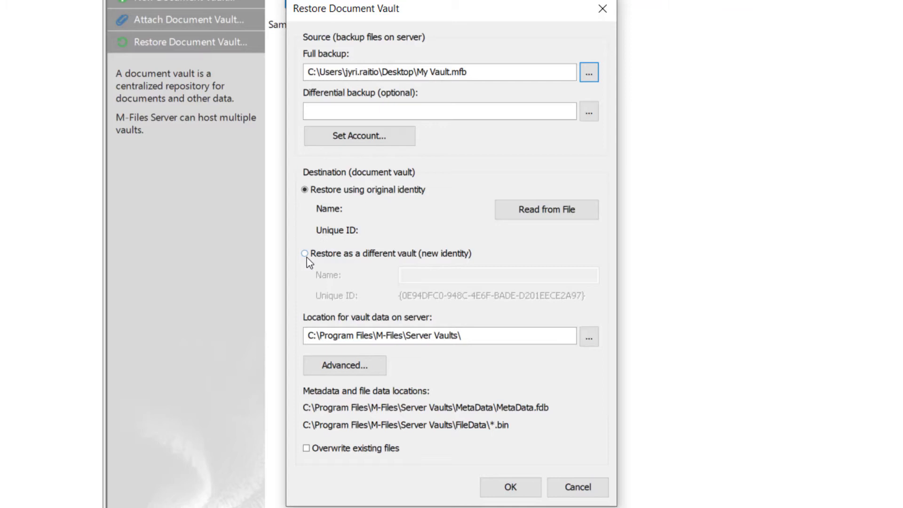
pyautogui.click(305, 253)
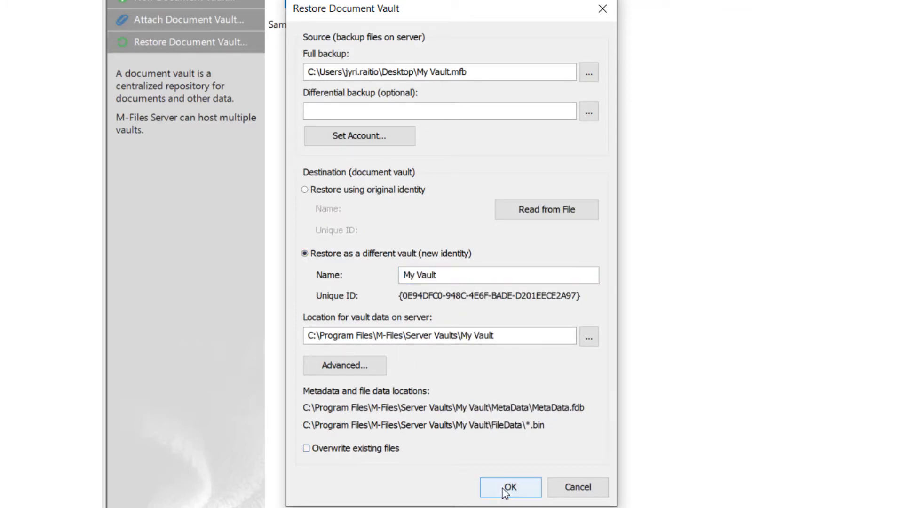
# Complete the restore, disabling external features and attaching My Vault to the server
pyautogui.click(509, 486)
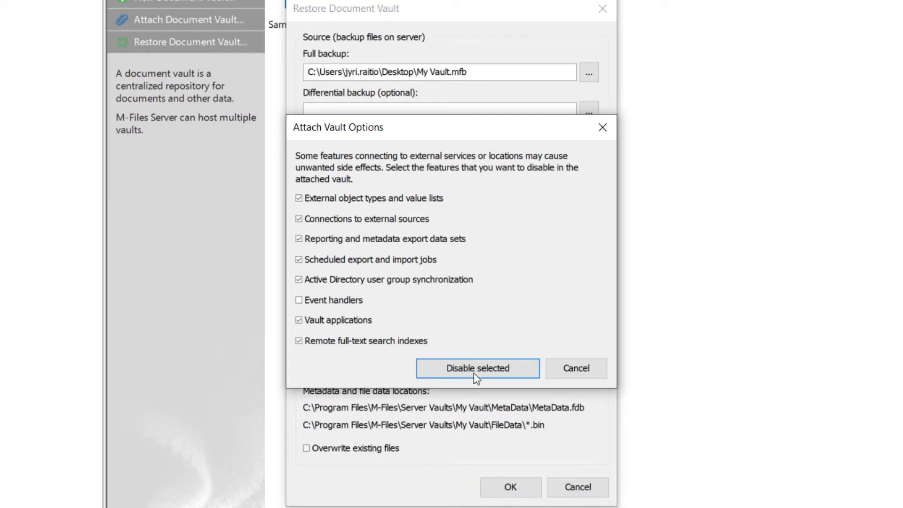
pyautogui.click(477, 368)
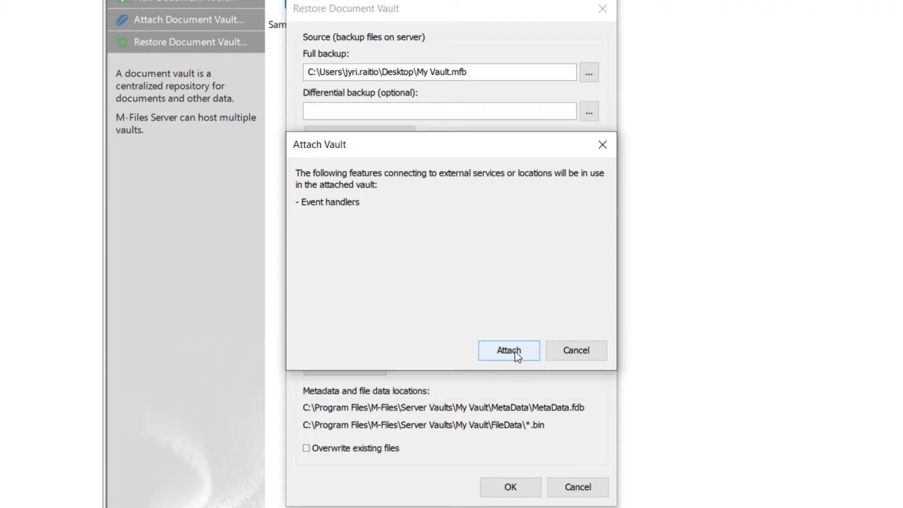
pyautogui.click(509, 350)
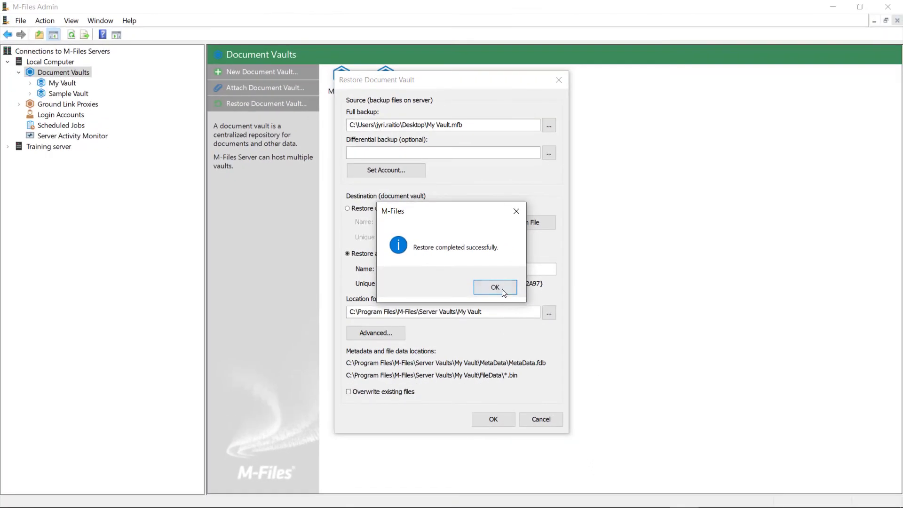
pyautogui.click(495, 287)
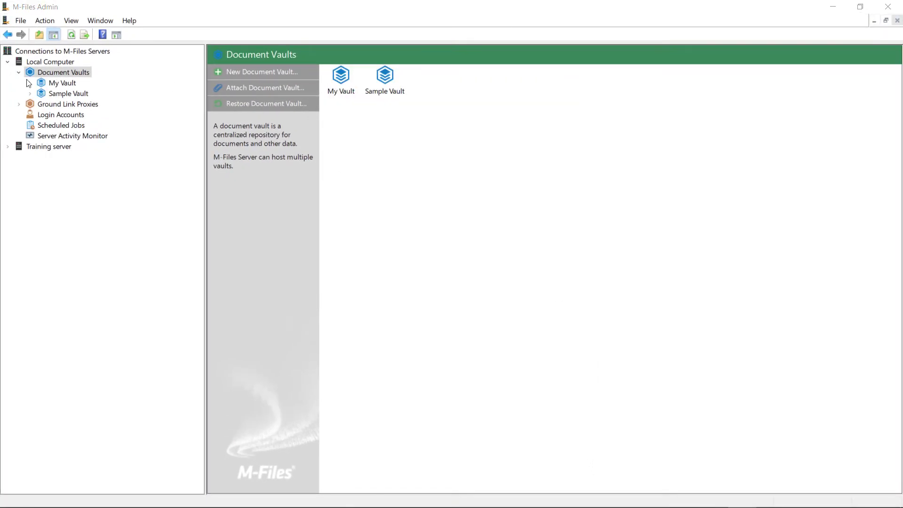
# Add a new user to My Vault with full control of the vault
pyautogui.click(61, 83)
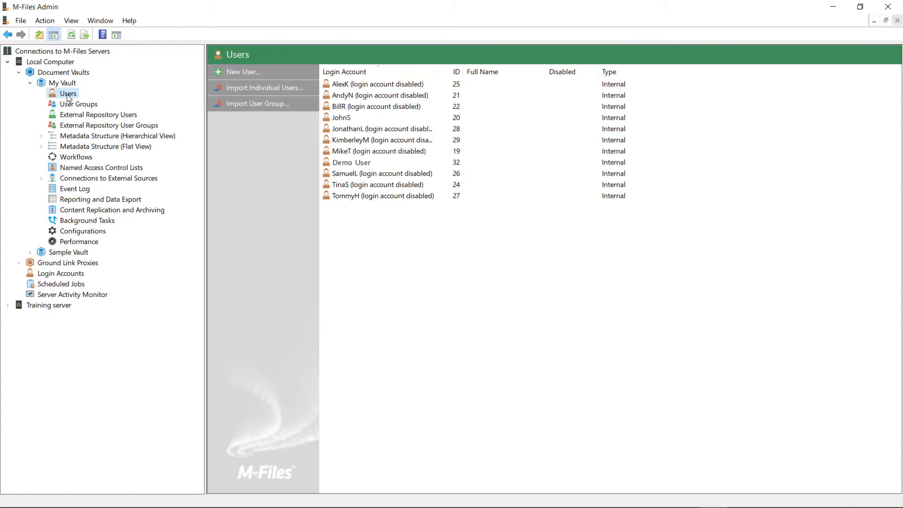
pyautogui.click(243, 72)
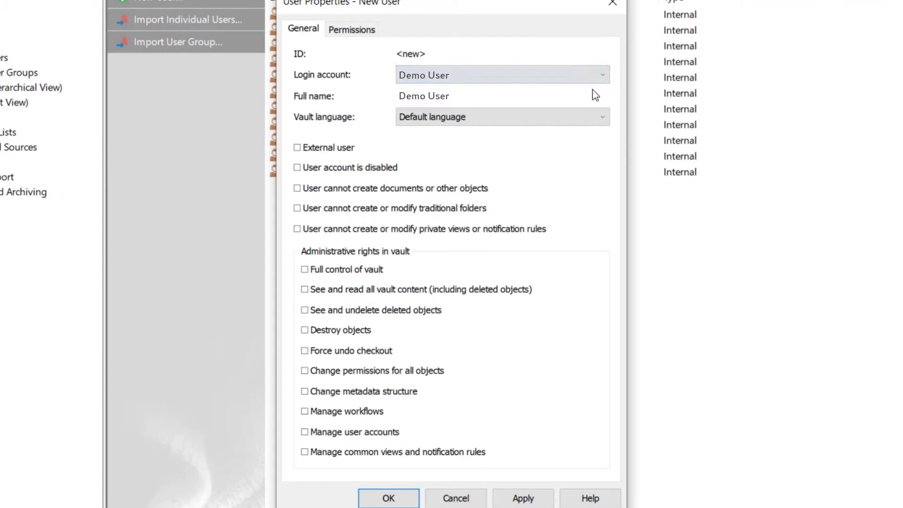
pyautogui.click(305, 270)
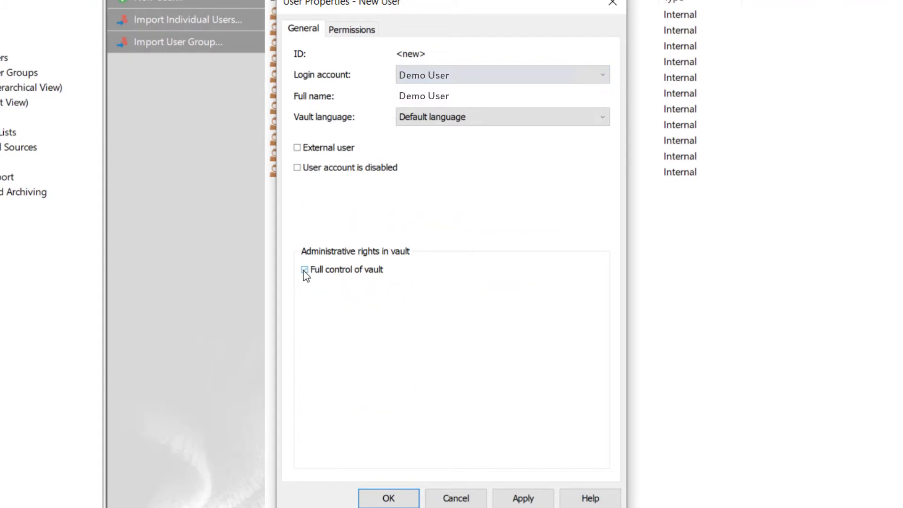
pyautogui.click(389, 498)
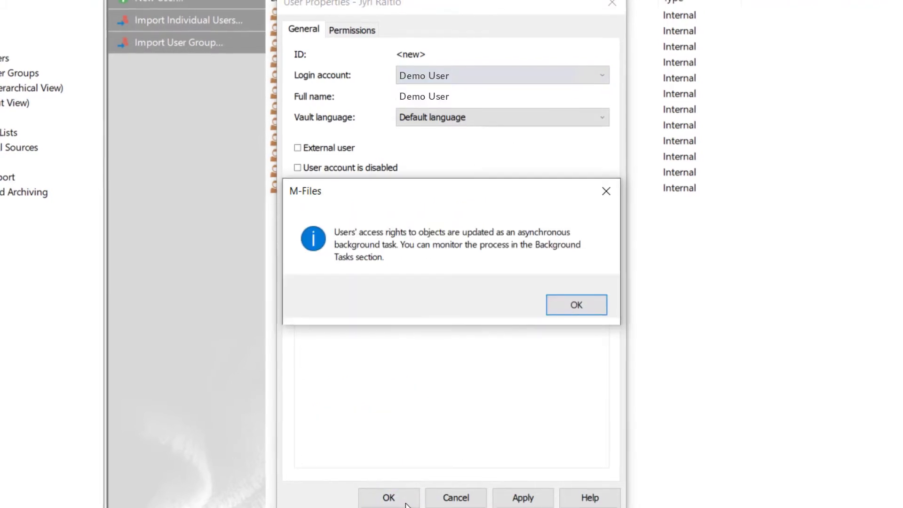
pyautogui.click(576, 305)
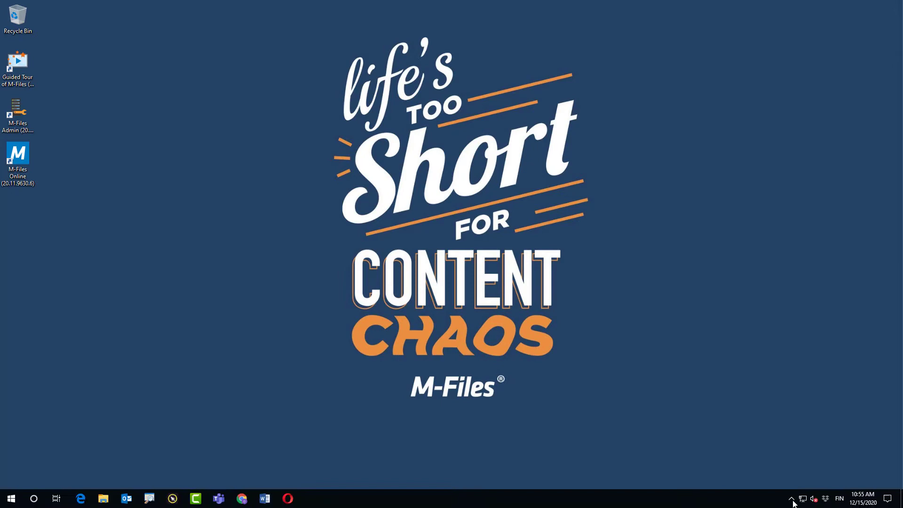
# Reach M-Files Desktop Settings from the M-Files tray icon menu
pyautogui.click(791, 498)
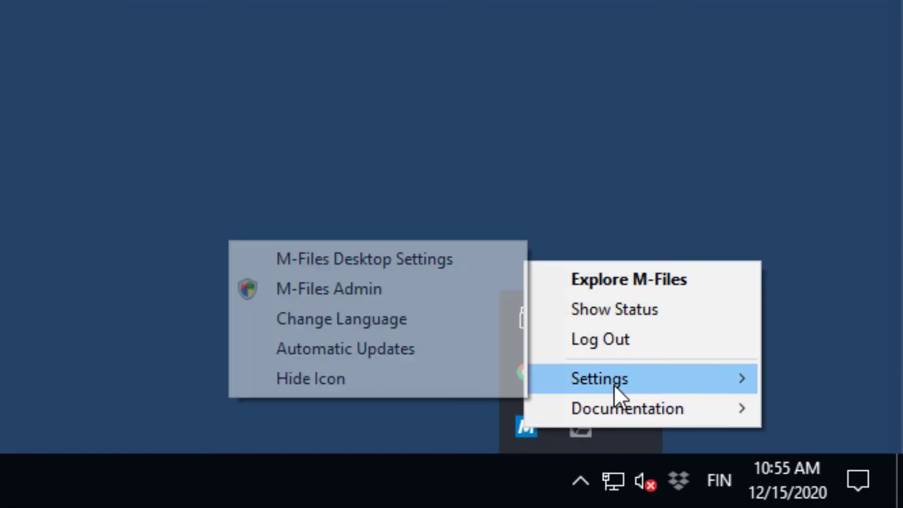
pyautogui.moveTo(364, 259)
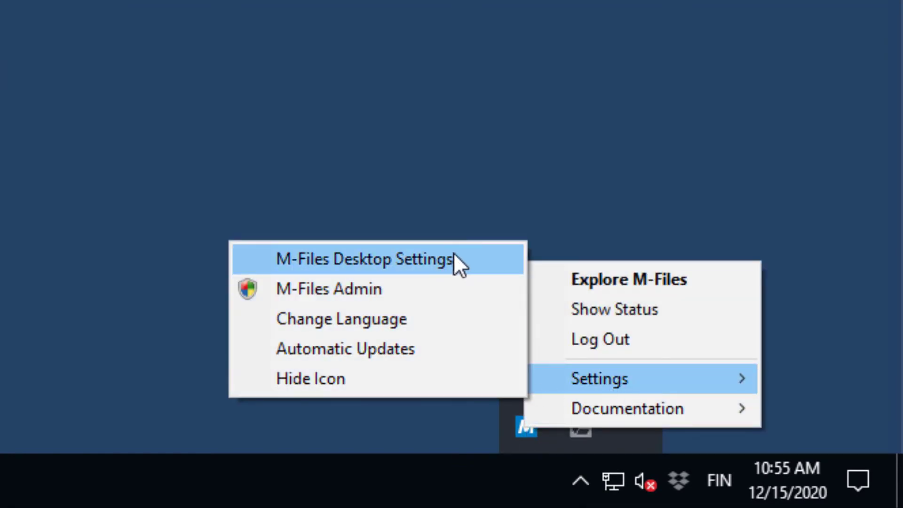
pyautogui.moveTo(481, 268)
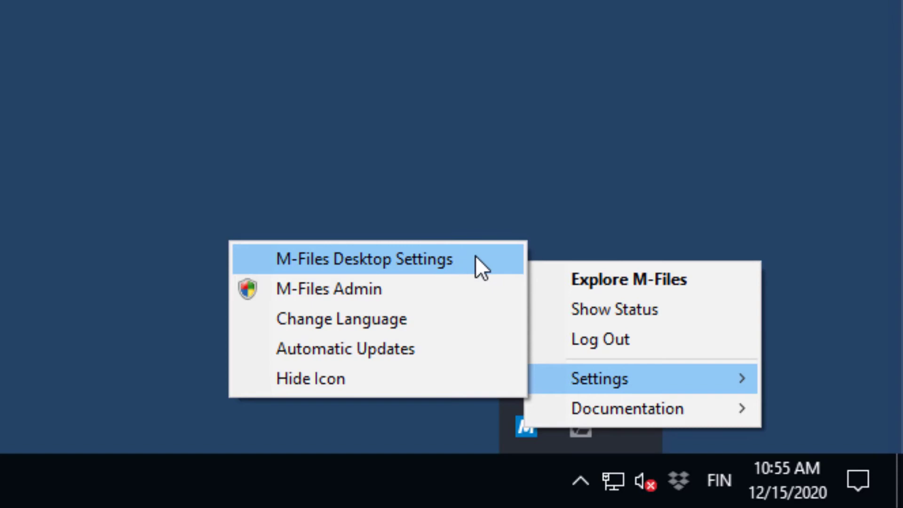
pyautogui.click(363, 259)
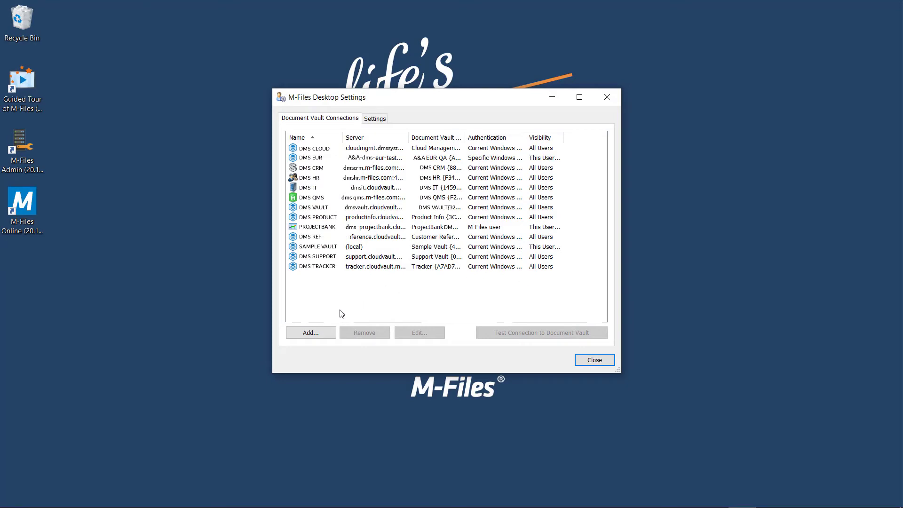
# Create a connection named 'My Vault' using Local Procedure Call and test the server
pyautogui.click(310, 332)
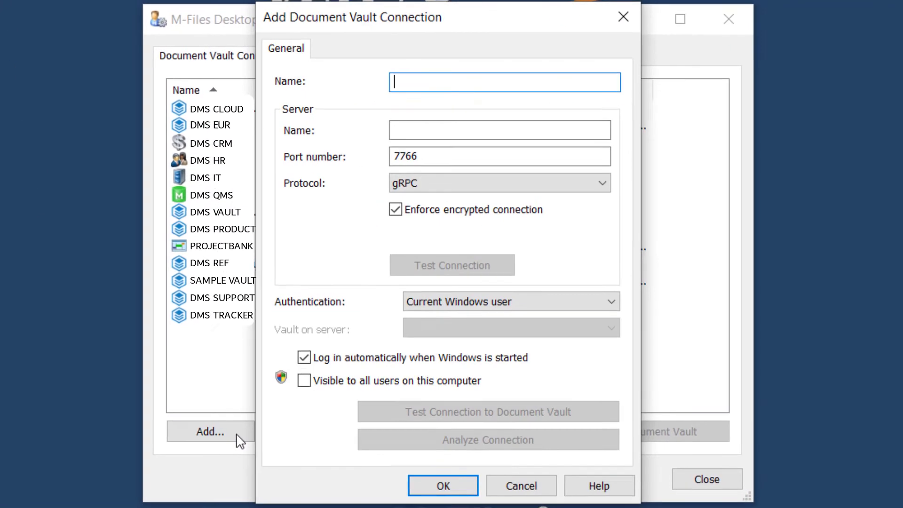
pyautogui.write('My Vault')
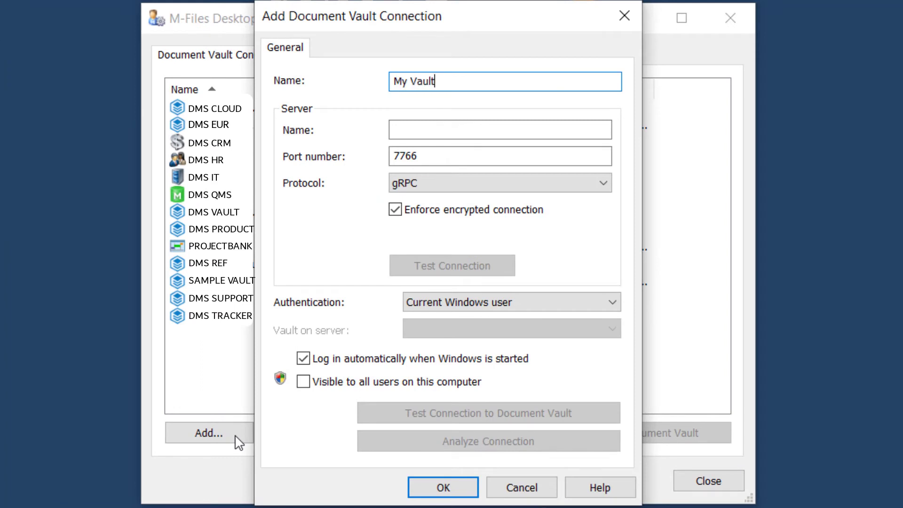
pyautogui.click(604, 182)
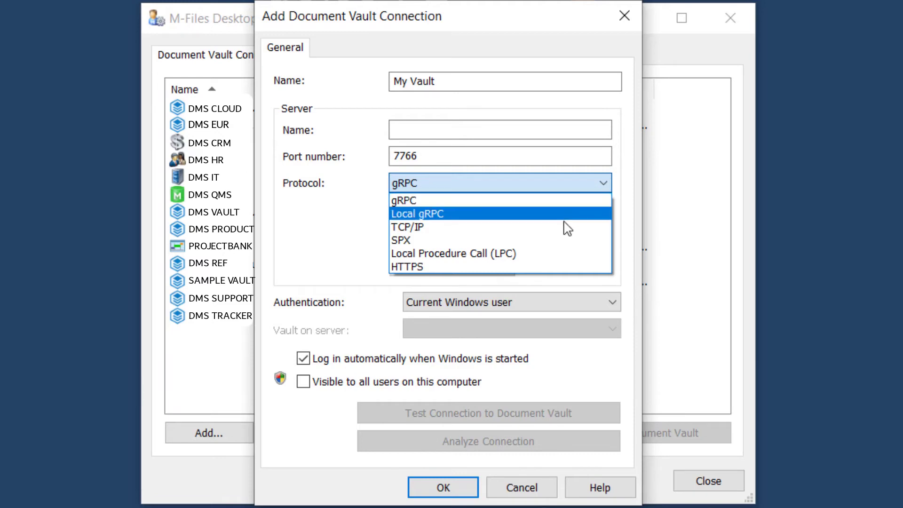
pyautogui.click(453, 253)
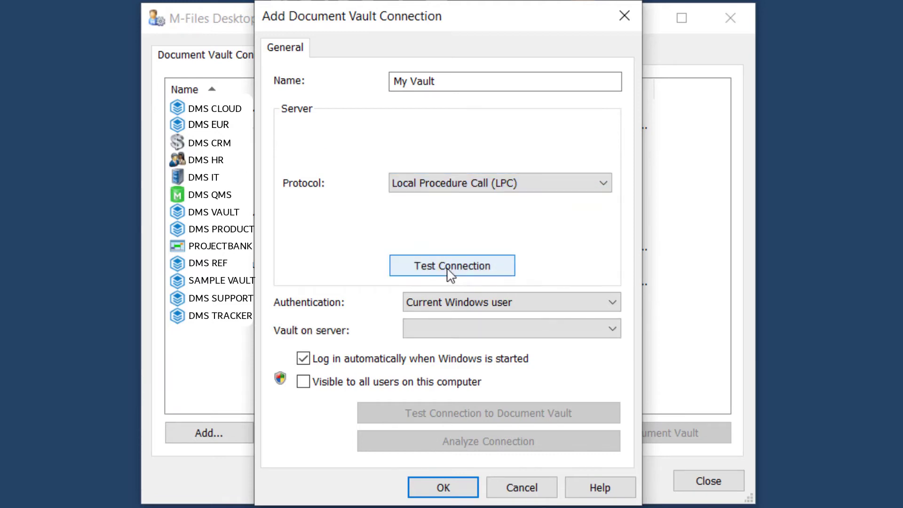
pyautogui.click(453, 266)
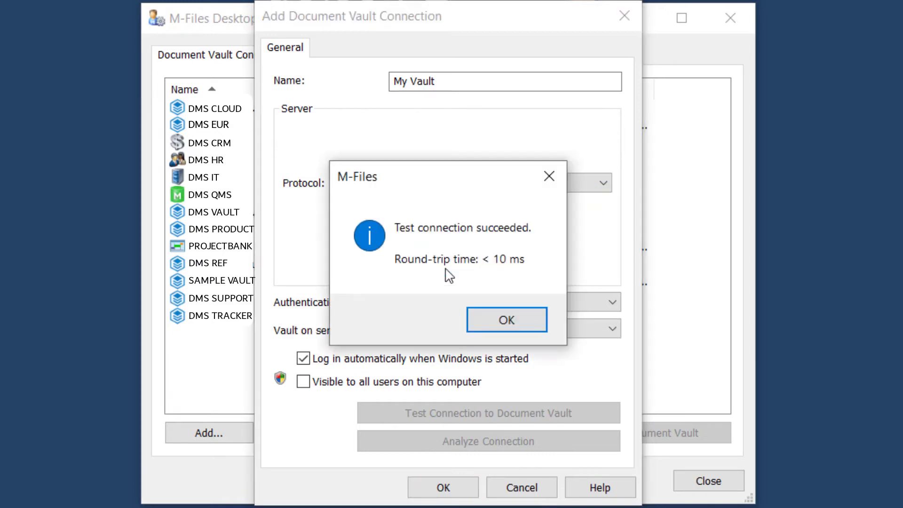
pyautogui.click(506, 320)
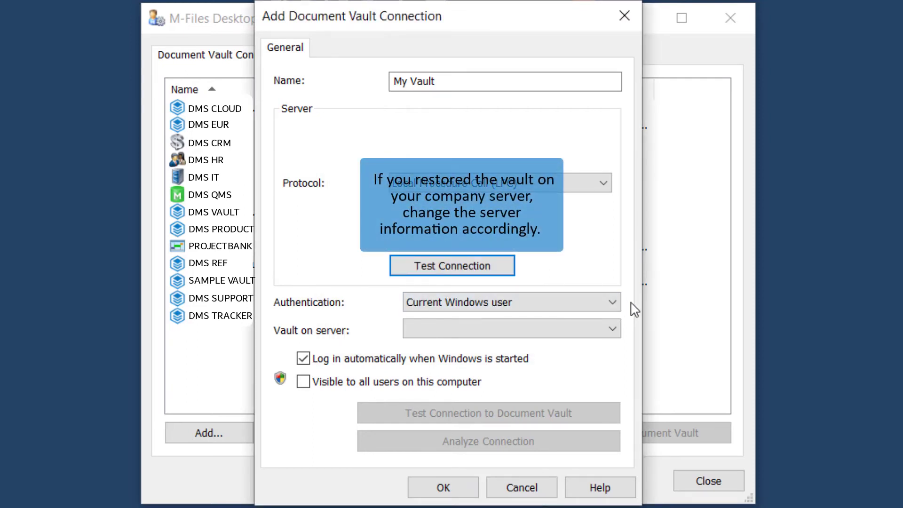
pyautogui.moveTo(626, 309)
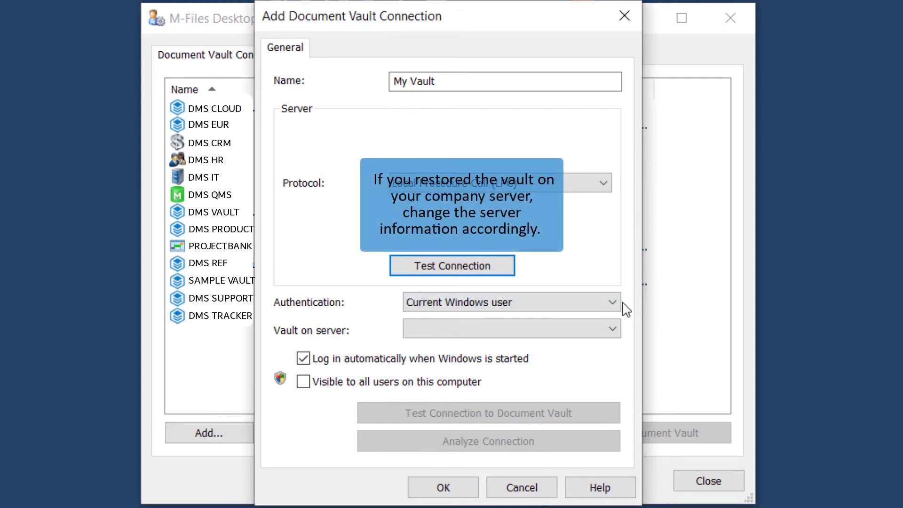
# Keep current Windows user authentication, select the restored vault on the server and test it
pyautogui.click(612, 302)
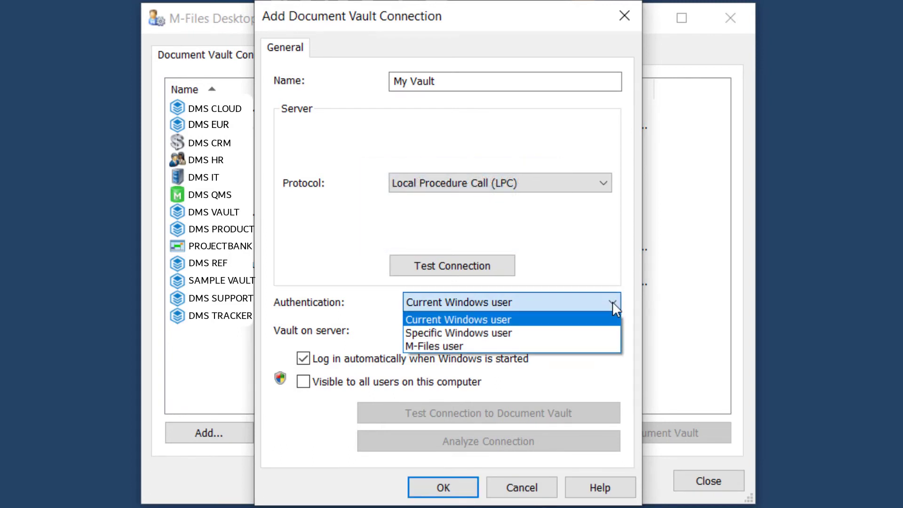
pyautogui.click(458, 320)
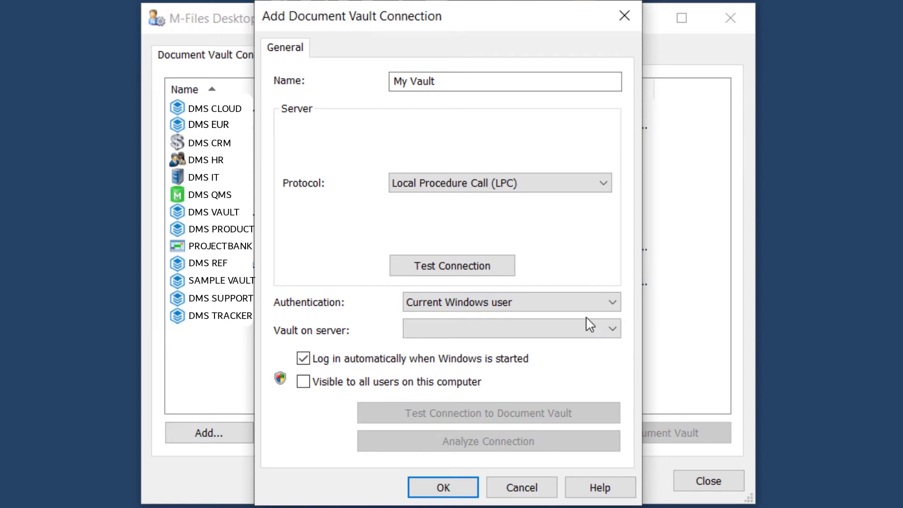
pyautogui.click(613, 329)
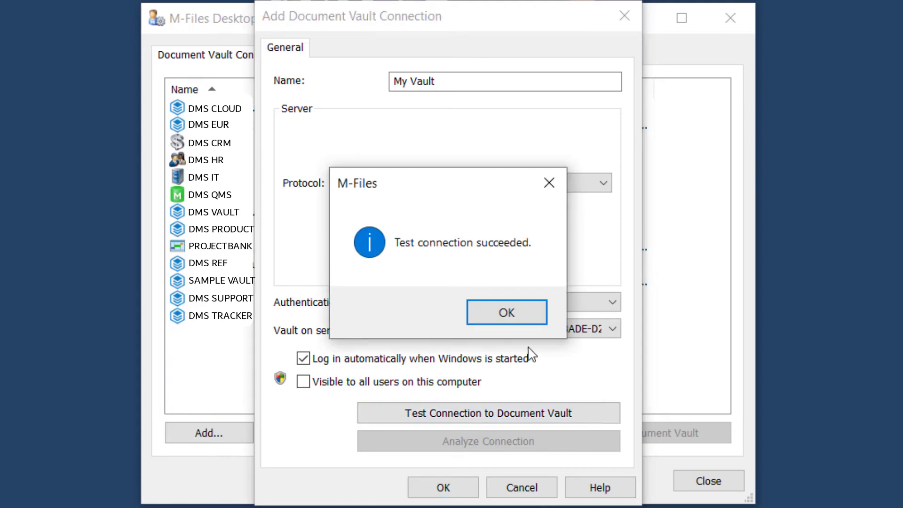
pyautogui.click(506, 312)
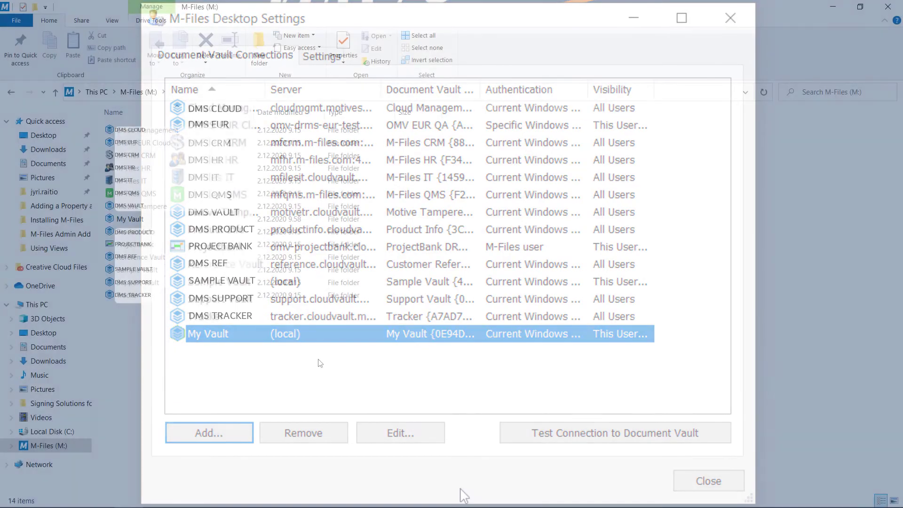
# Close the settings and open My Vault from the M-Files drive in File Explorer
pyautogui.click(708, 481)
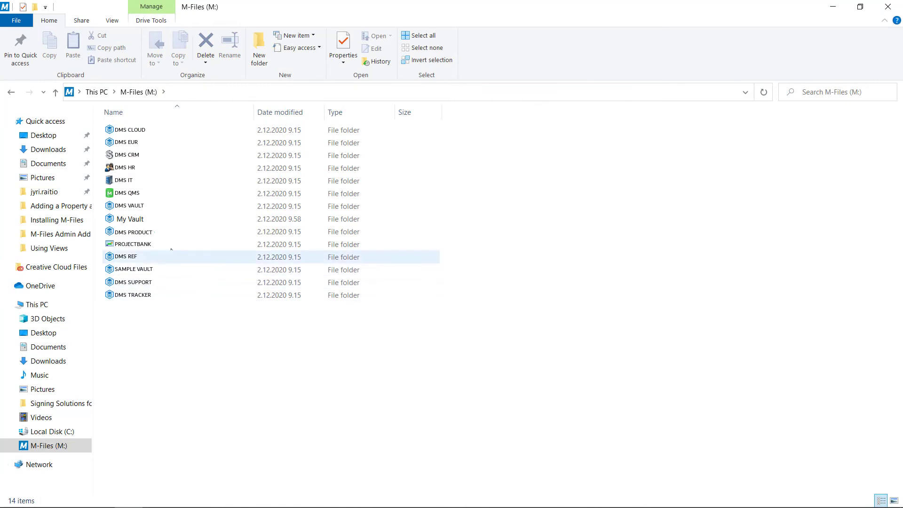
pyautogui.click(128, 219)
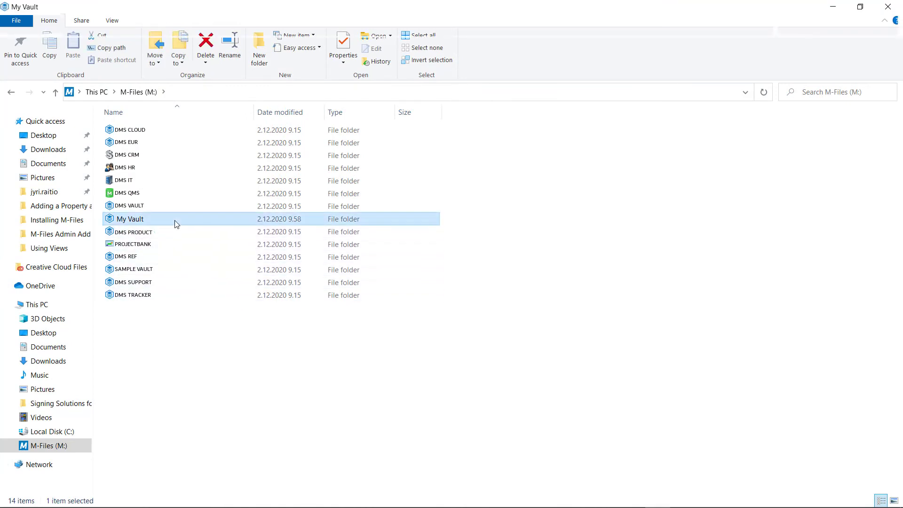
pyautogui.doubleClick(130, 219)
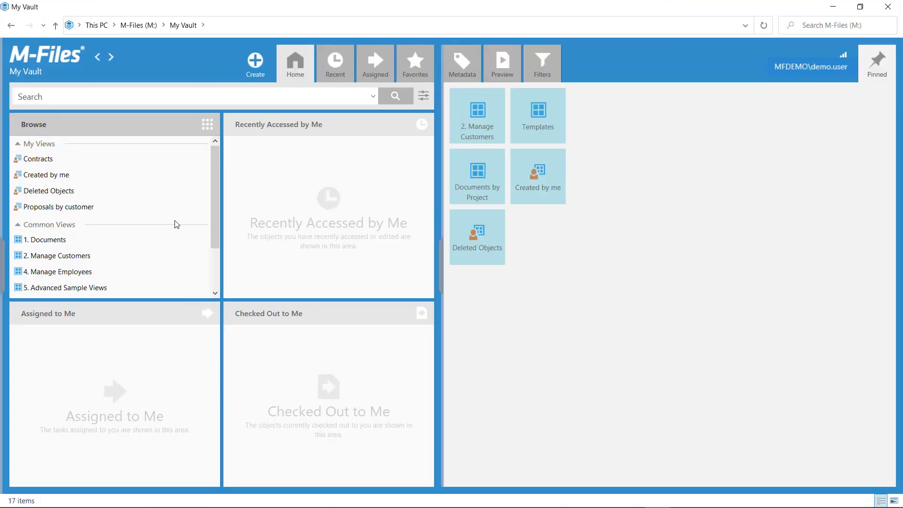
pyautogui.moveTo(288, 222)
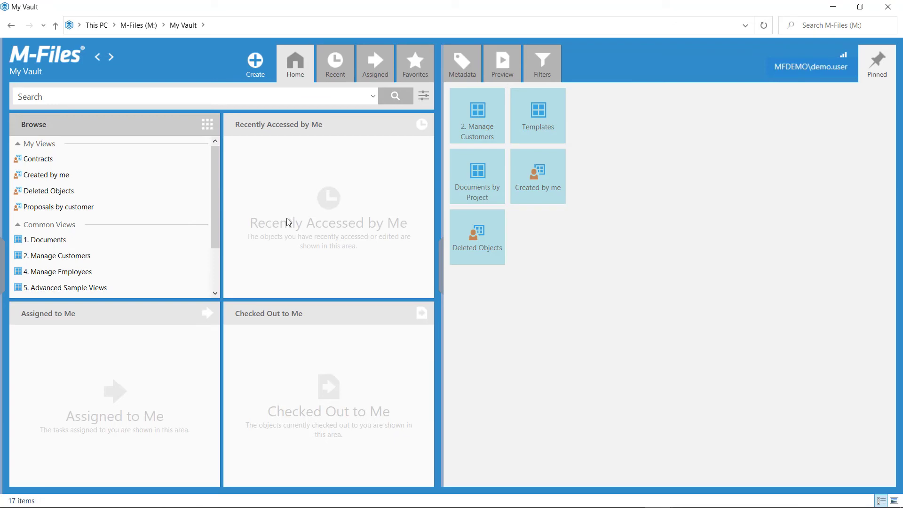